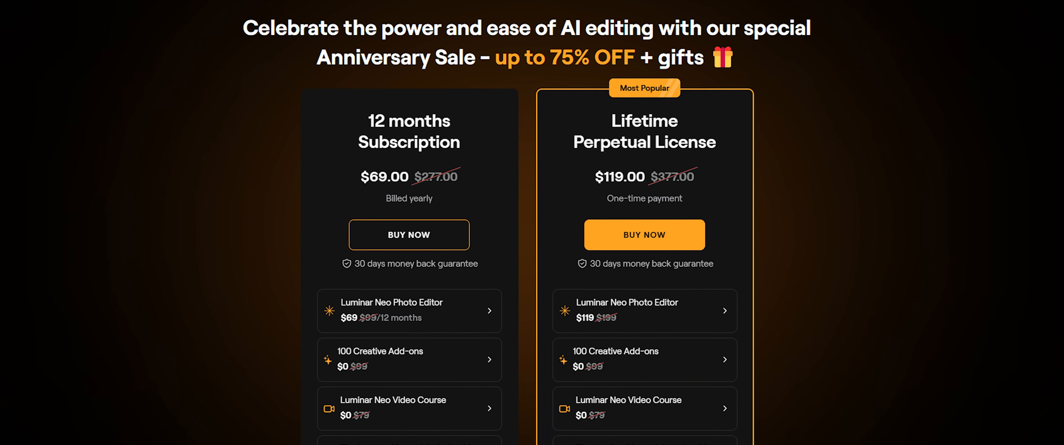
# Step: Scroll the Skylum pricing page to compare the 12-month and lifetime plans, then switch to Luminar Neo
pyautogui.scroll(-3)
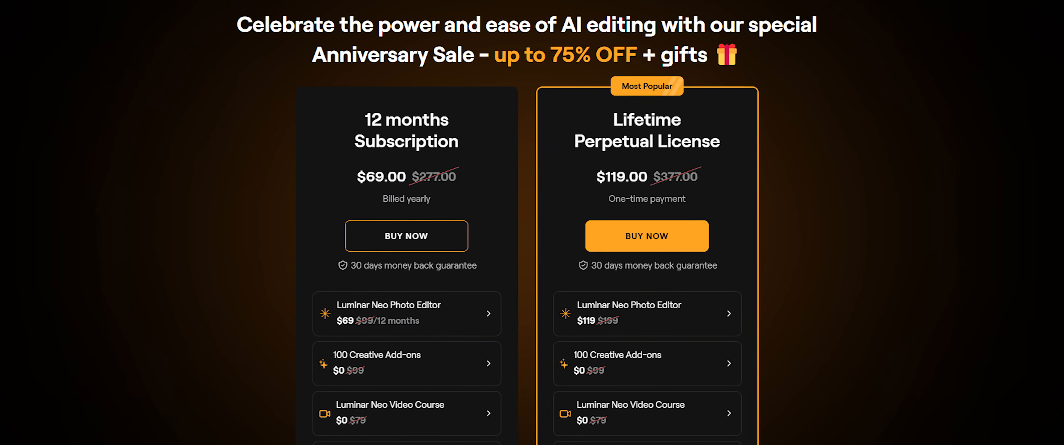
pyautogui.scroll(-3)
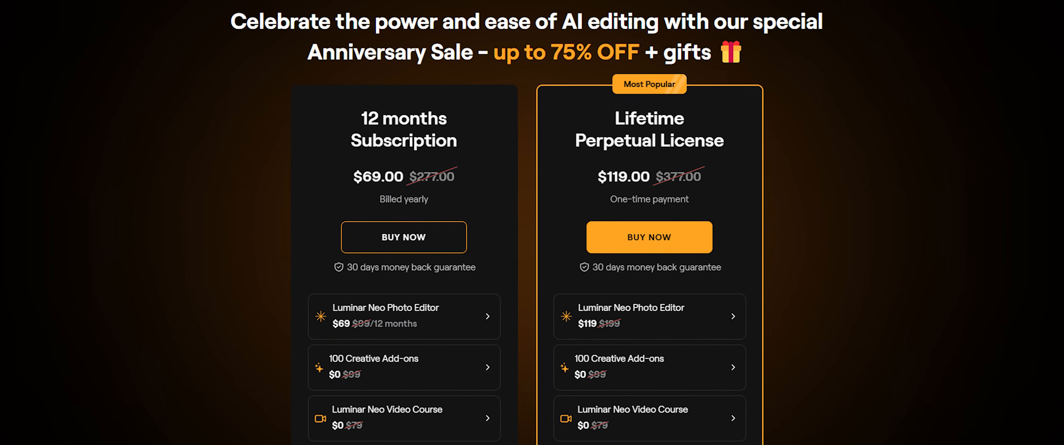
pyautogui.scroll(-3)
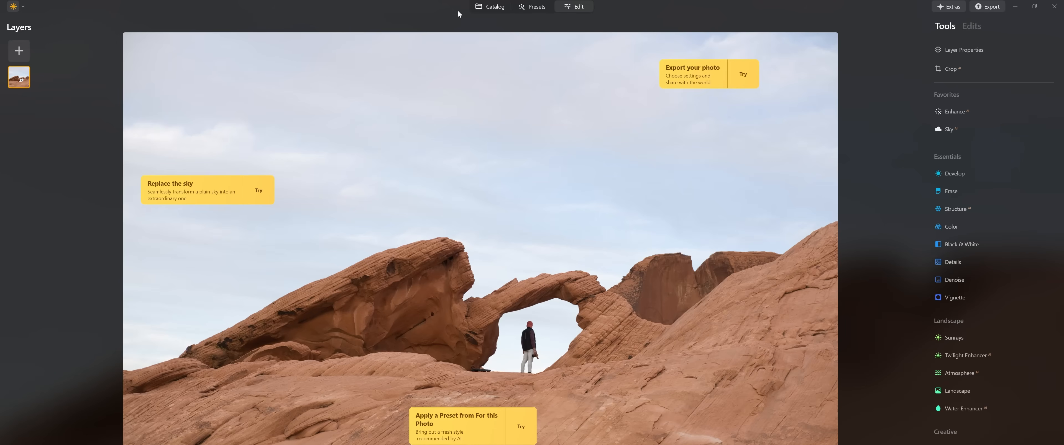
pyautogui.click(494, 6)
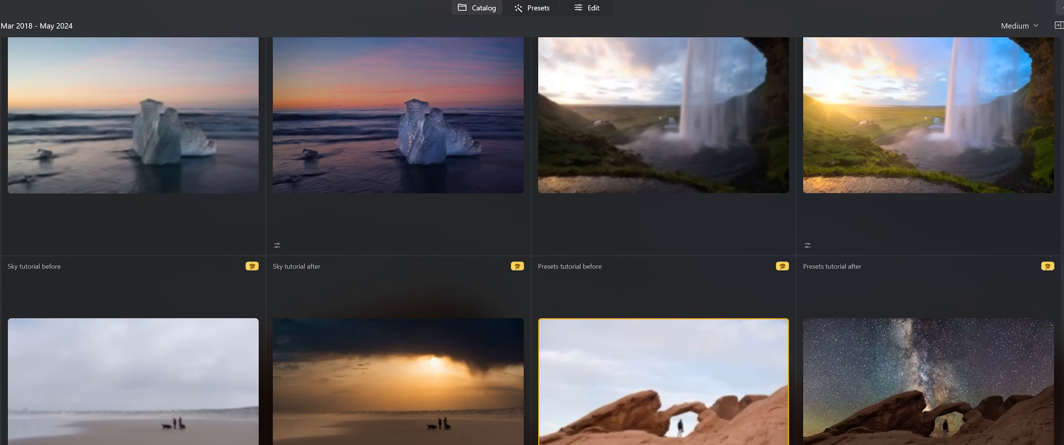
# Step: Scroll through the tutorial sample images and the May 2024 street photos in the catalog grid
pyautogui.scroll(-3)
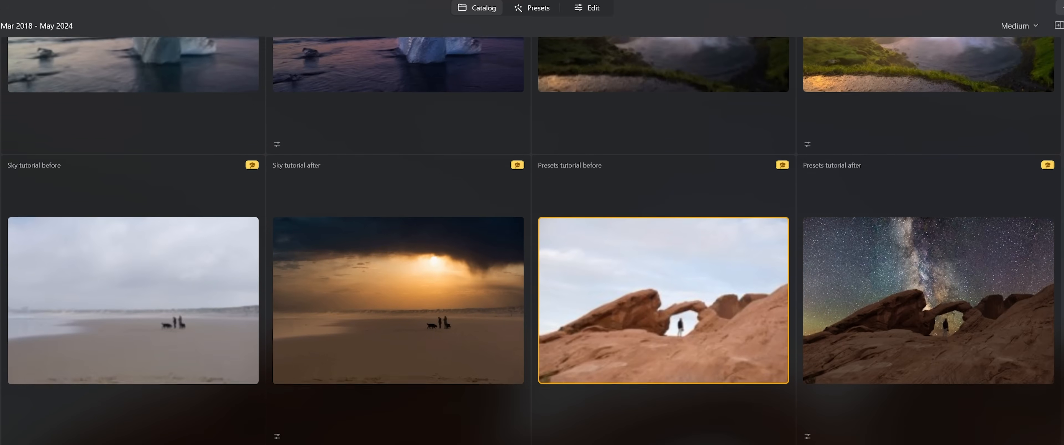
pyautogui.scroll(-3)
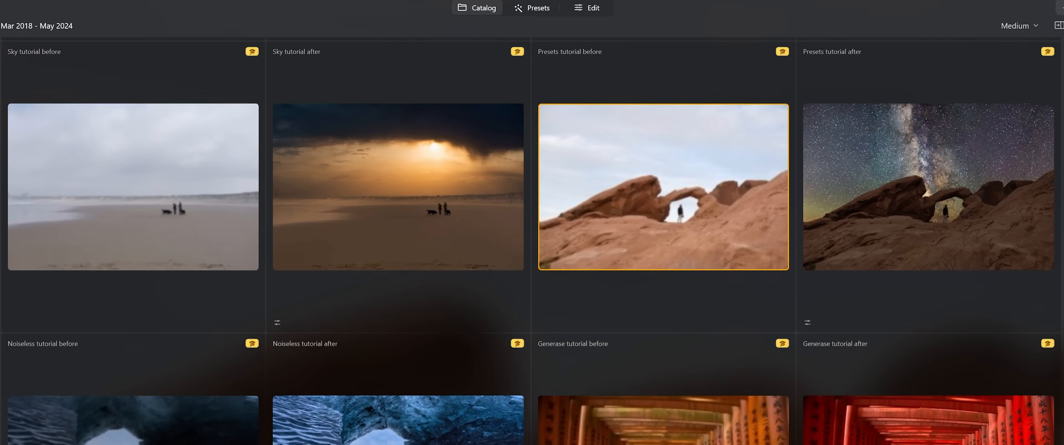
pyautogui.scroll(-3)
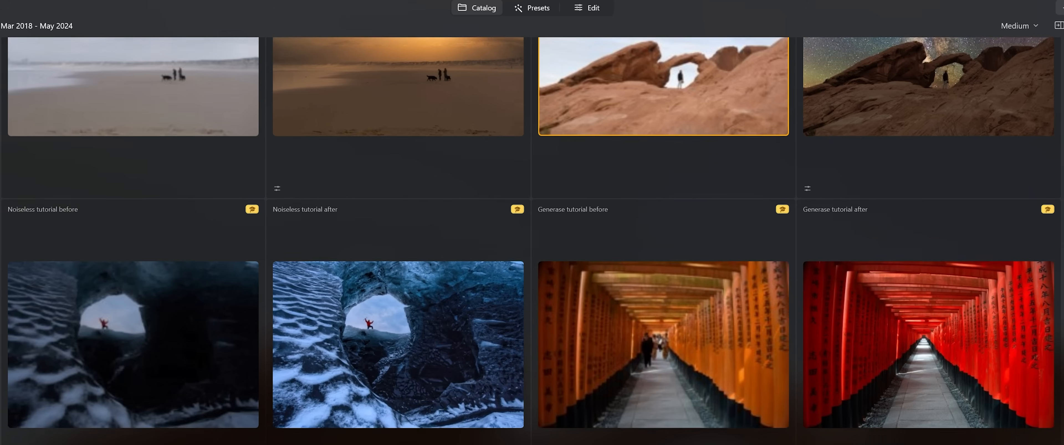
pyautogui.scroll(-3)
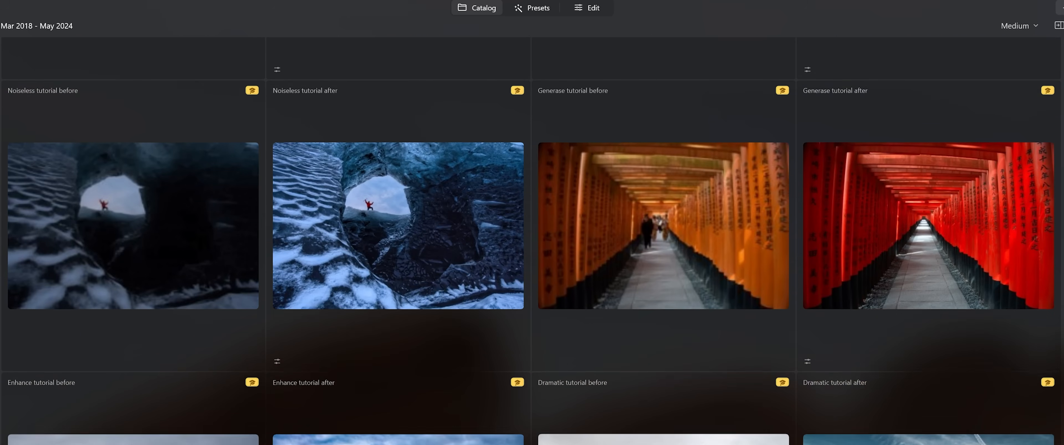
pyautogui.scroll(-3)
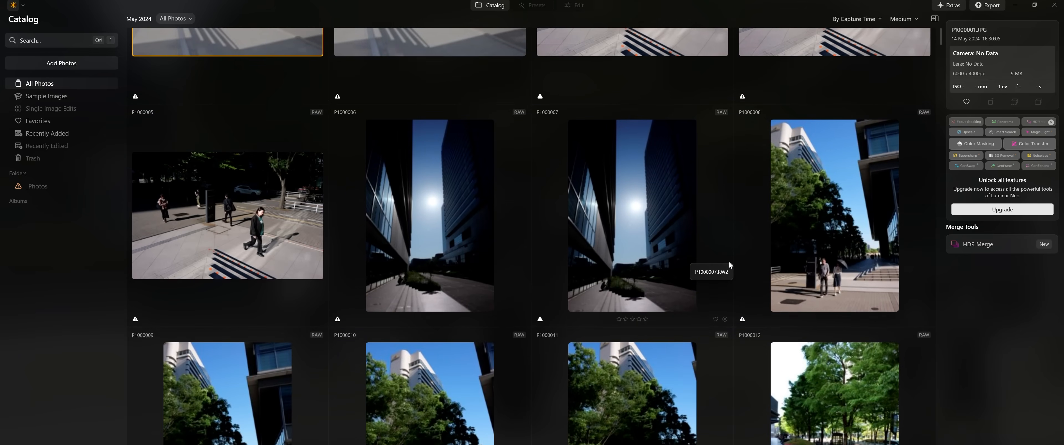
pyautogui.scroll(-3)
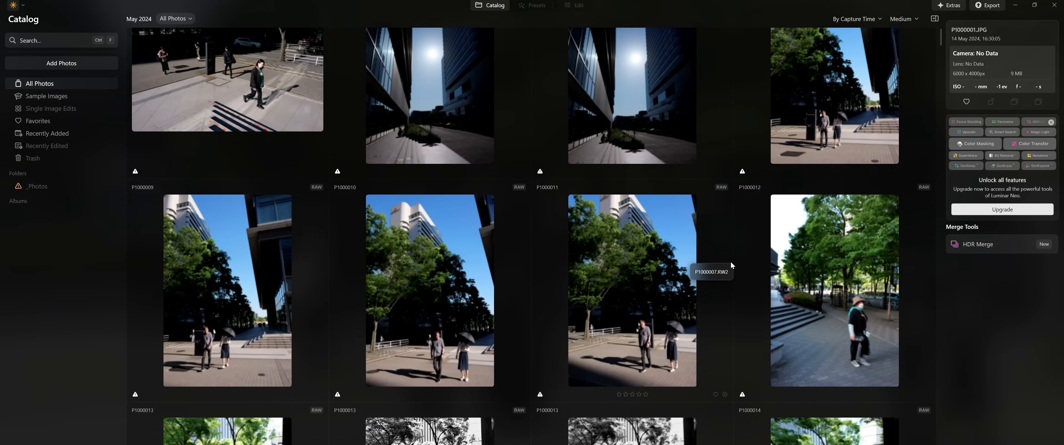
pyautogui.click(532, 7)
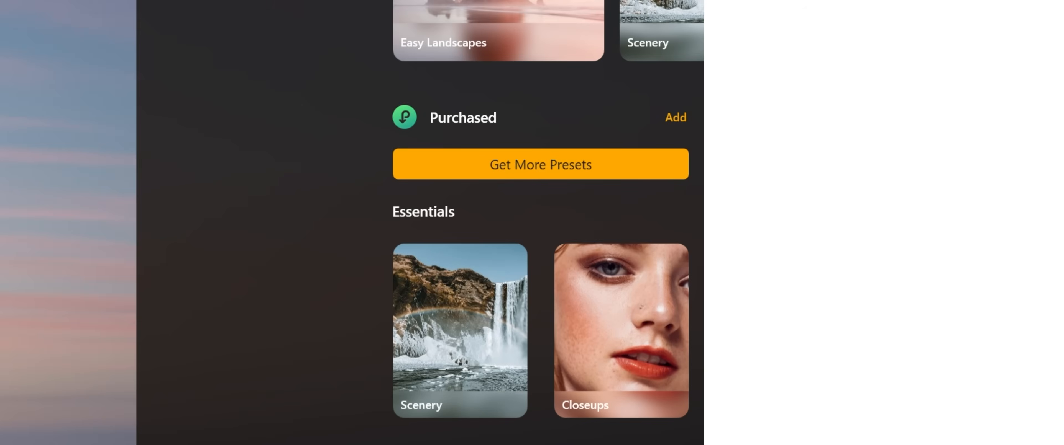
# Step: Show the preset collections (Scenery, Closeups) for the desert arch photo
pyautogui.click(539, 164)
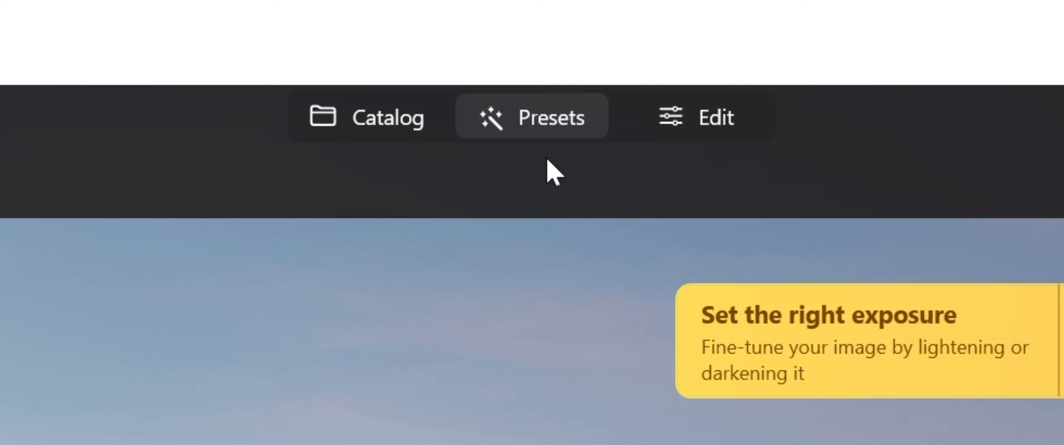
pyautogui.moveTo(696, 118)
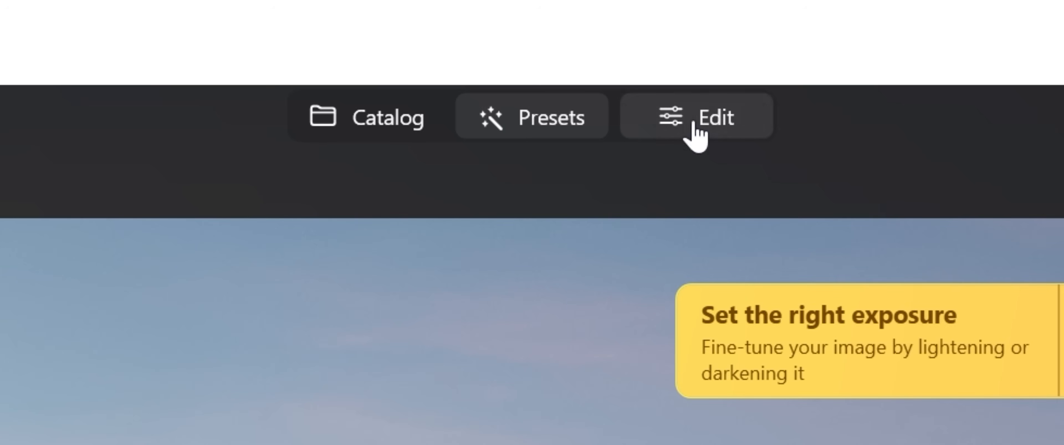